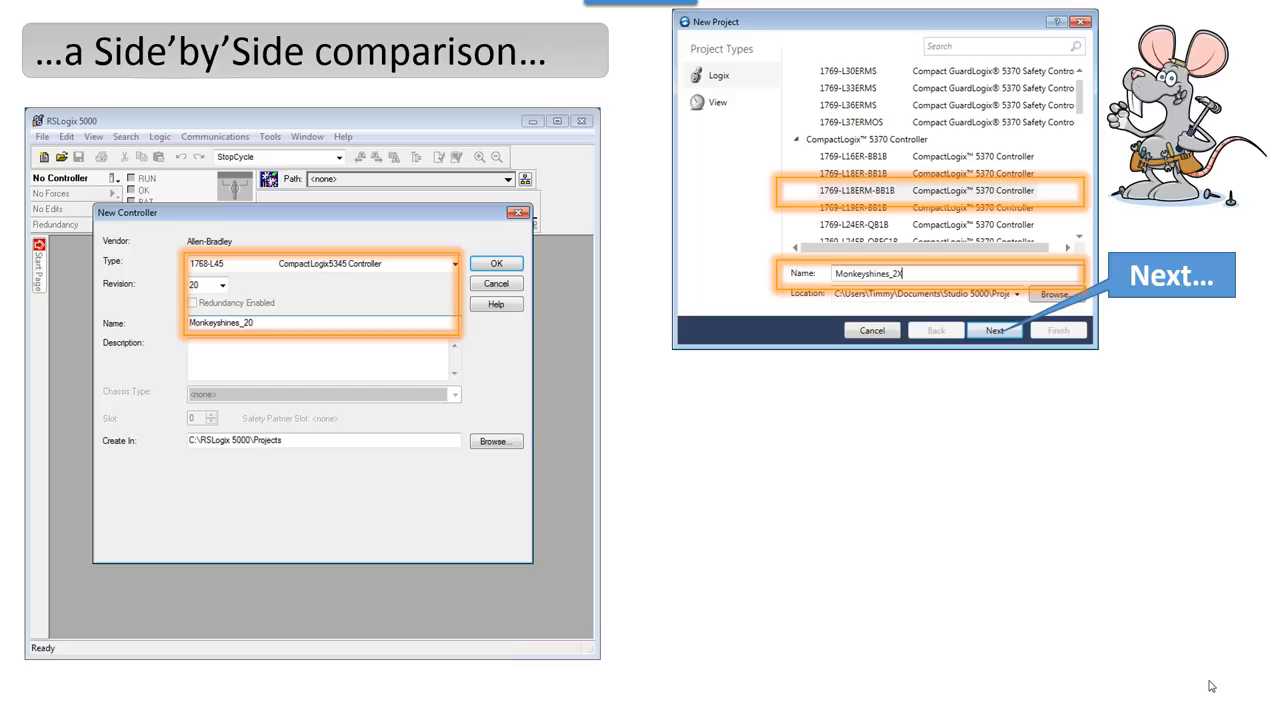
Advance to the slide comparing the New Controller dialog with the New Project window for Monkeyshines_20
{"action": "left_click", "coordinate": [994, 330]}
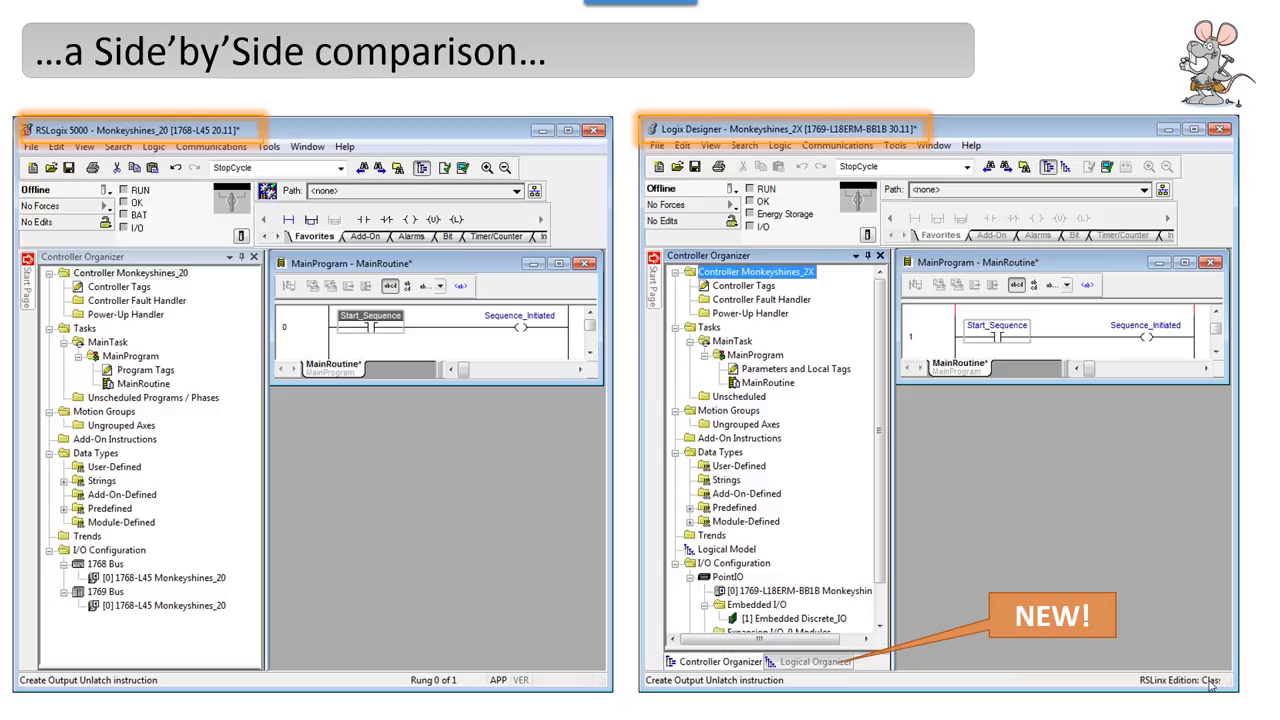
Advance to the slide comparing RSLogix 5000 and Logix Designer organizers with the Logical Organizer flagged NEW
{"action": "left_click", "coordinate": [812, 660]}
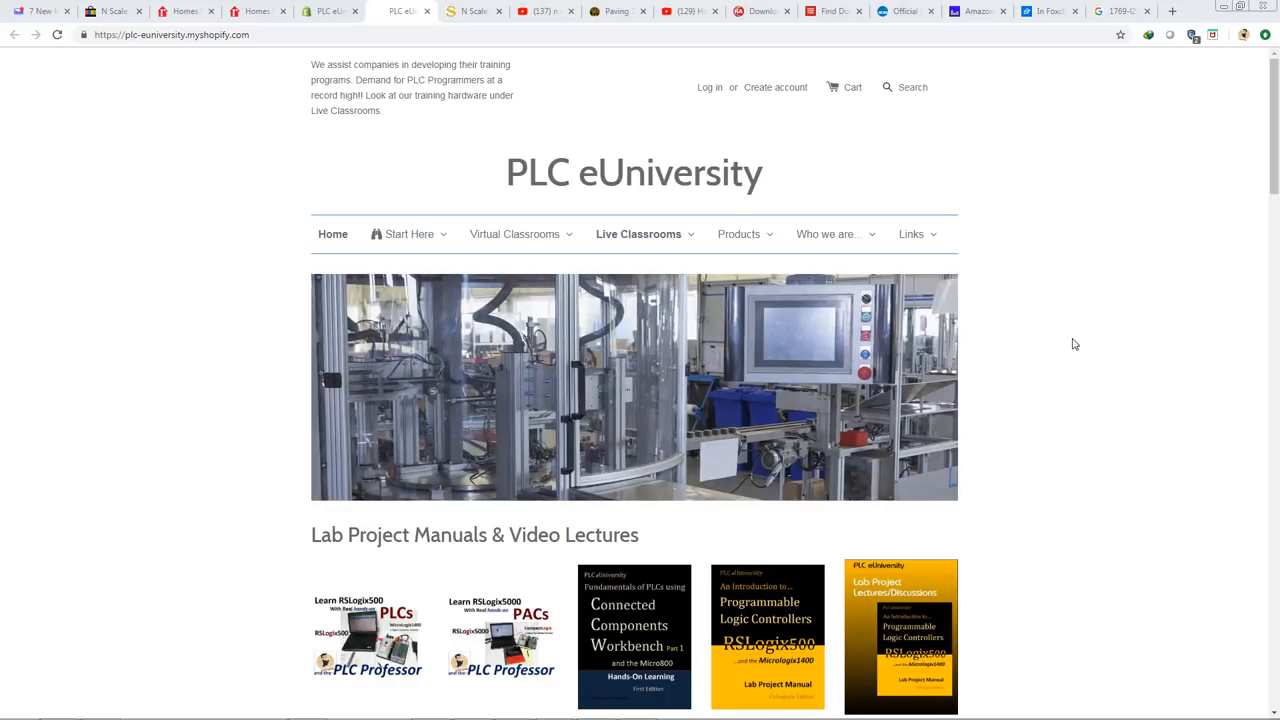
Navigate from Virtual Classrooms to the RM 101 Basic Electricity and Magnetism classroom page
{"action": "left_click", "coordinate": [516, 234]}
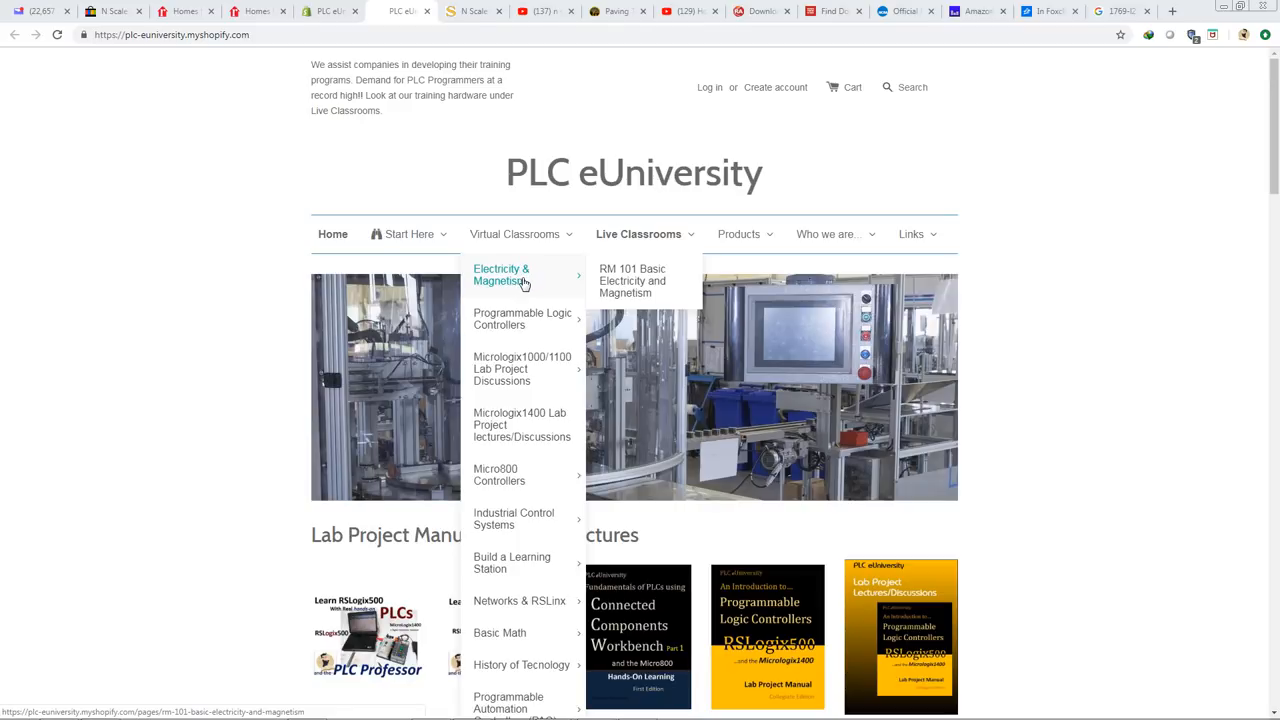
{"action": "mouse_move", "coordinate": [632, 280]}
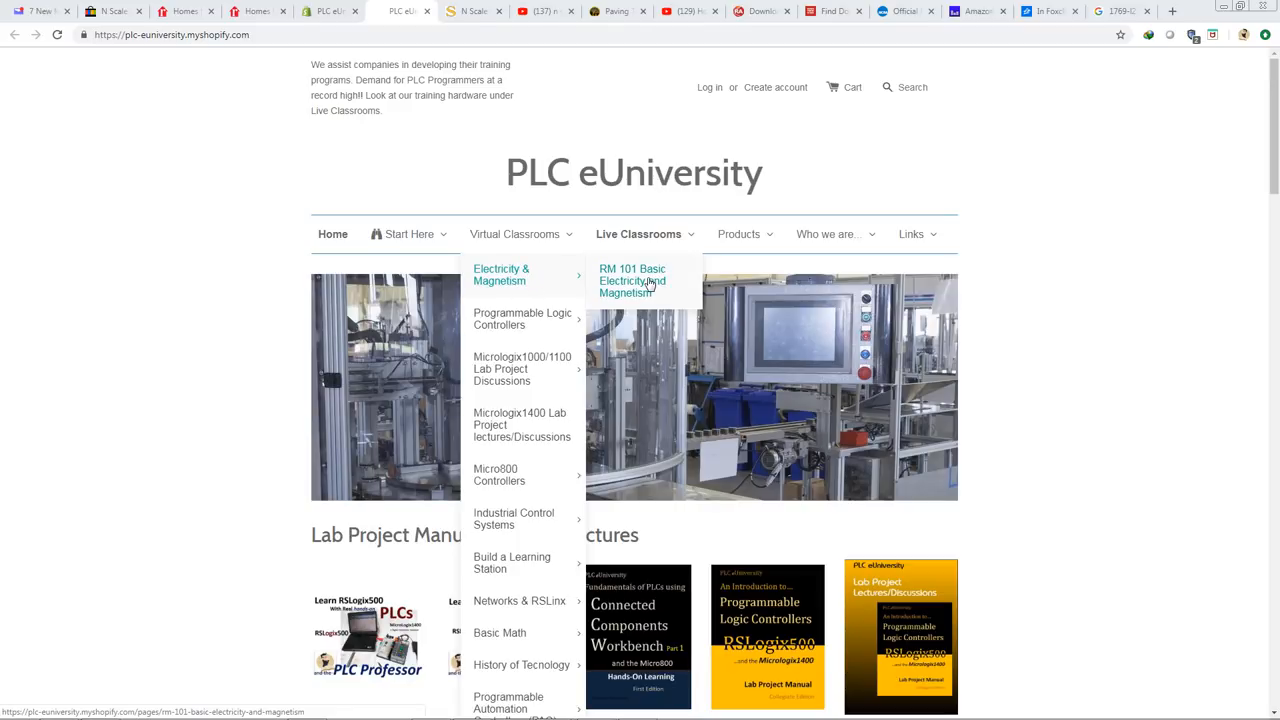
{"action": "left_click", "coordinate": [632, 280]}
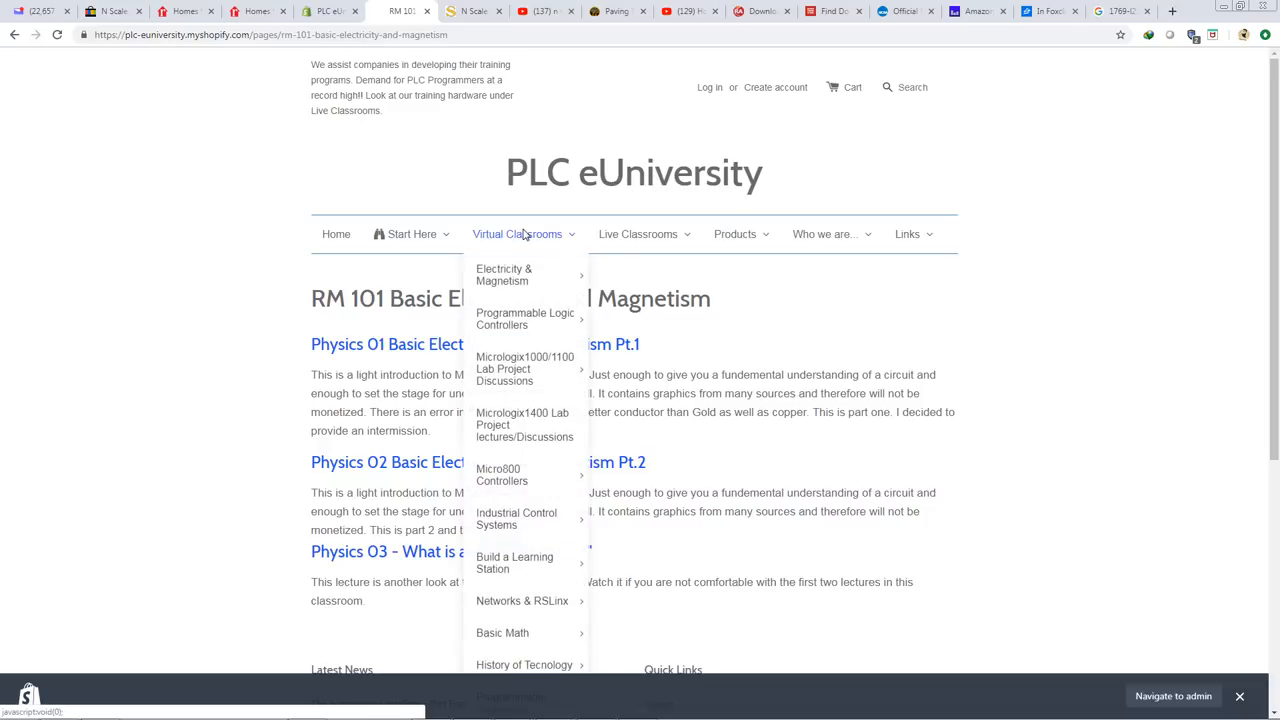
{"action": "mouse_move", "coordinate": [524, 318]}
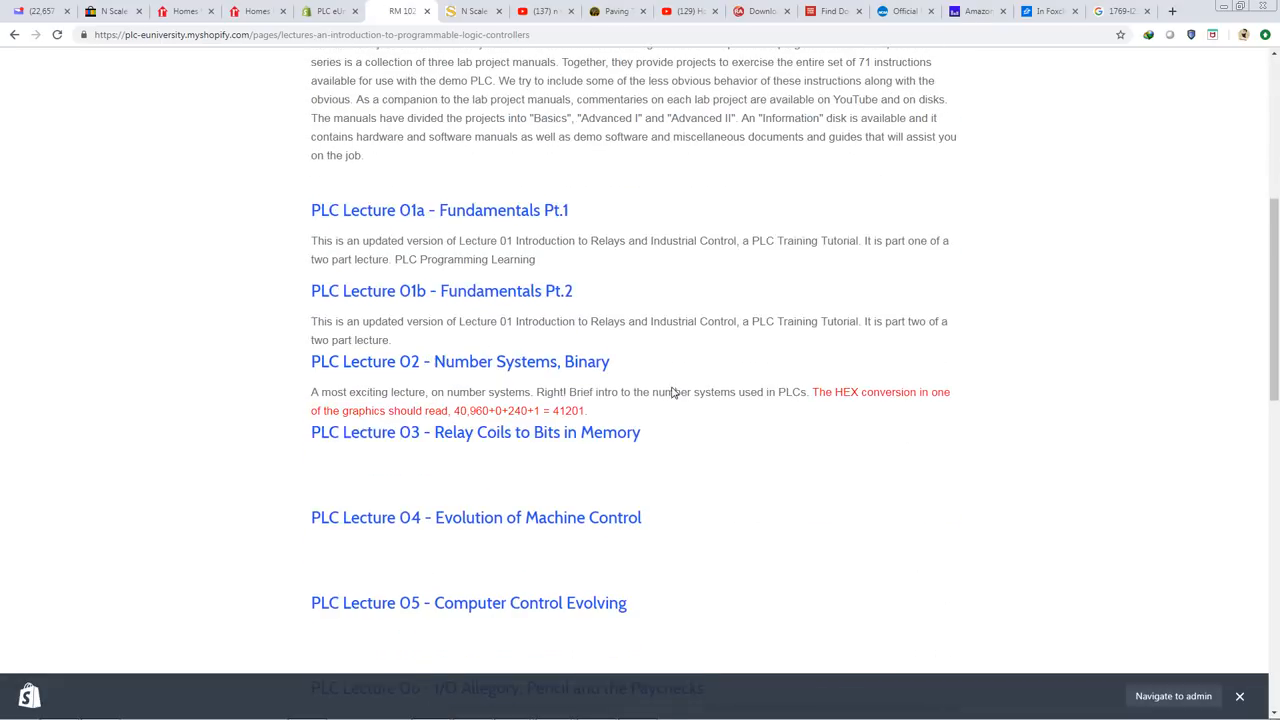
Scroll through the RM 102 Introduction to PLCs lecture list and return via the Virtual Classrooms menu
{"action": "scroll", "scroll_direction": "down", "scroll_amount": 3}
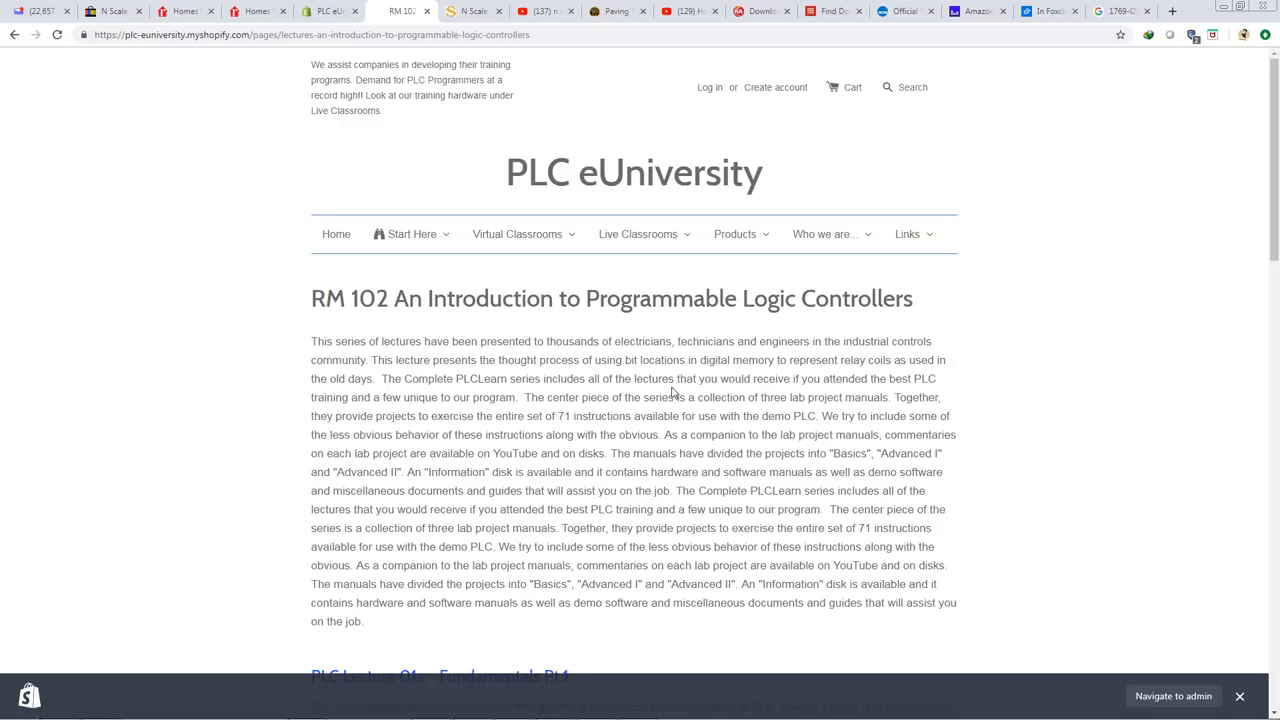
{"action": "mouse_move", "coordinate": [648, 358]}
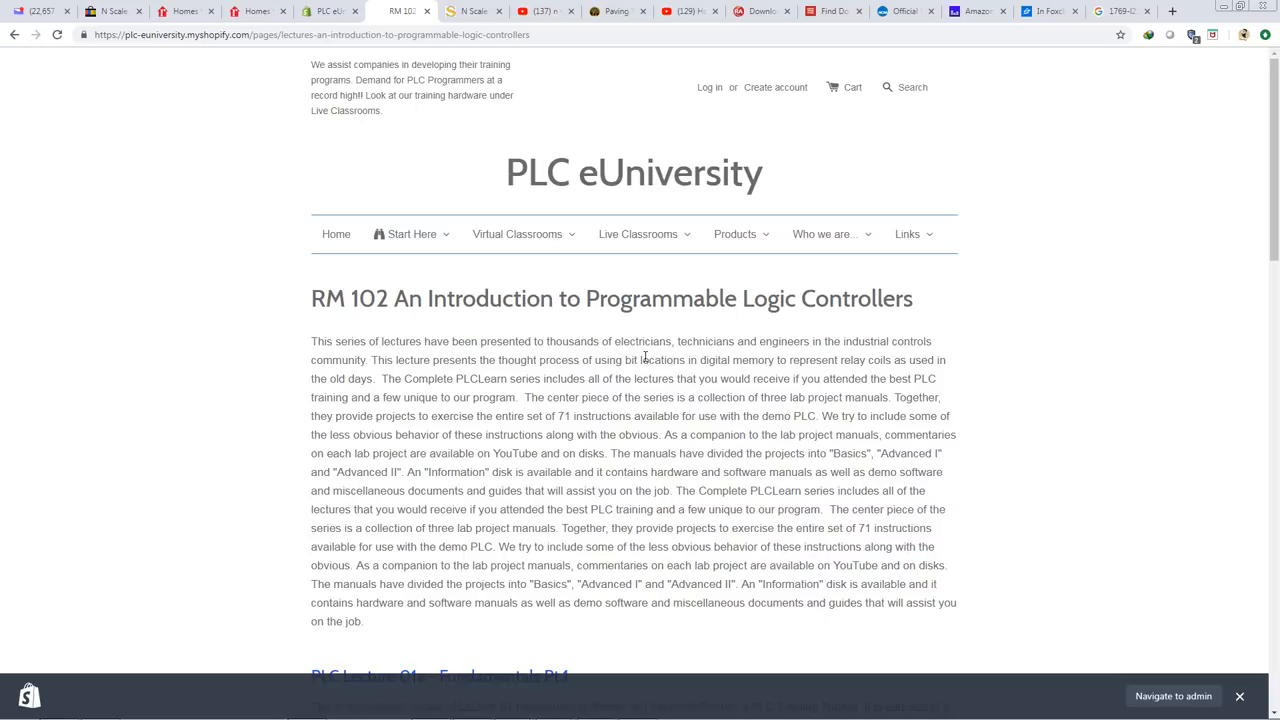
{"action": "left_click", "coordinate": [516, 234]}
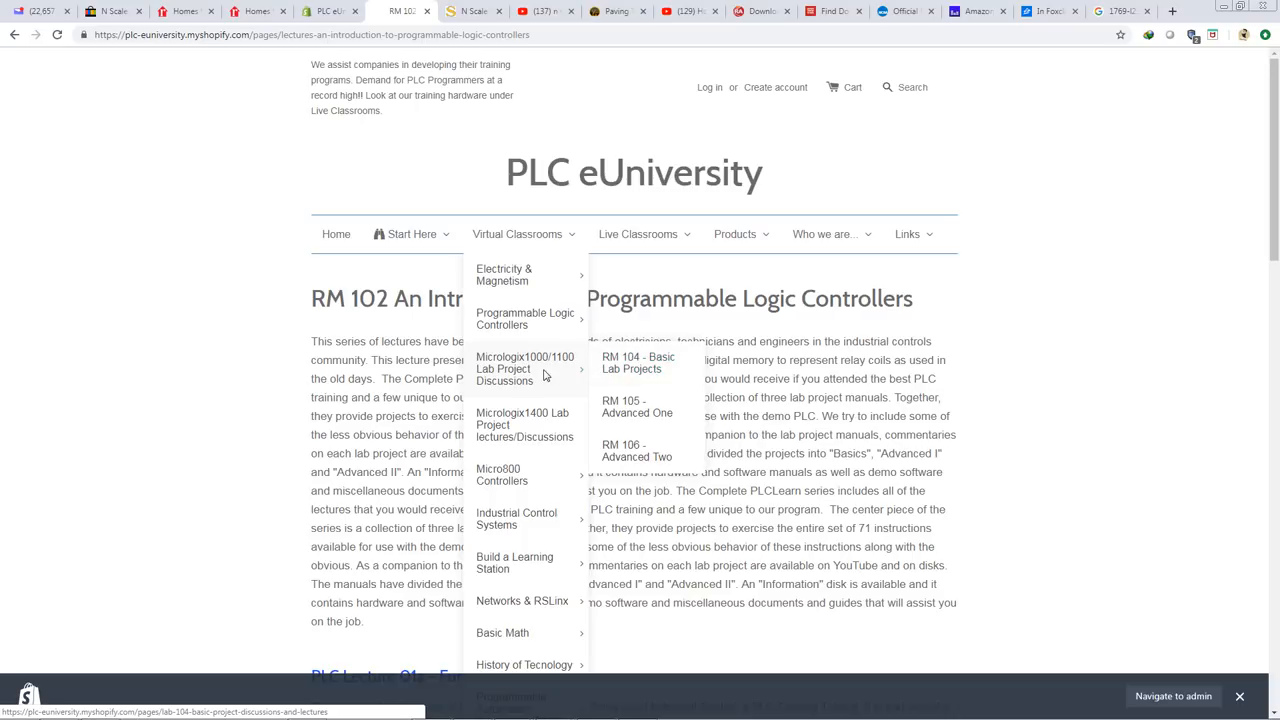
{"action": "left_click", "coordinate": [524, 424]}
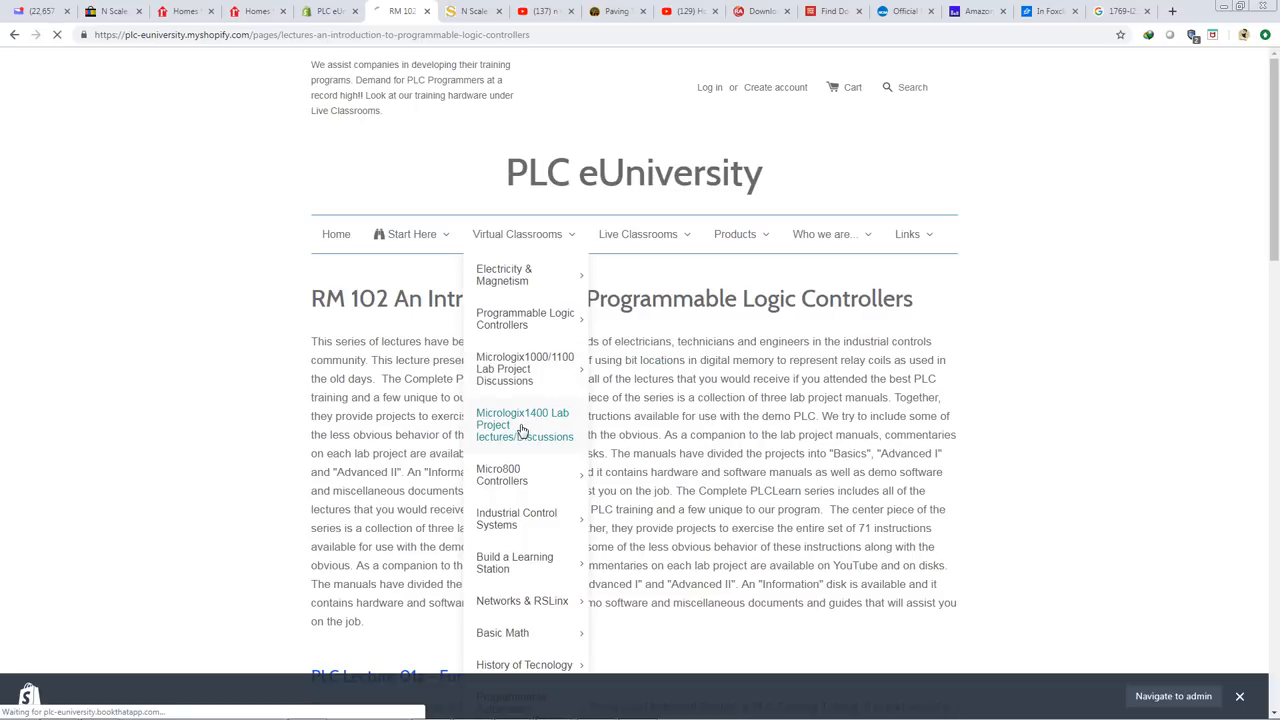
{"action": "left_click", "coordinate": [524, 424]}
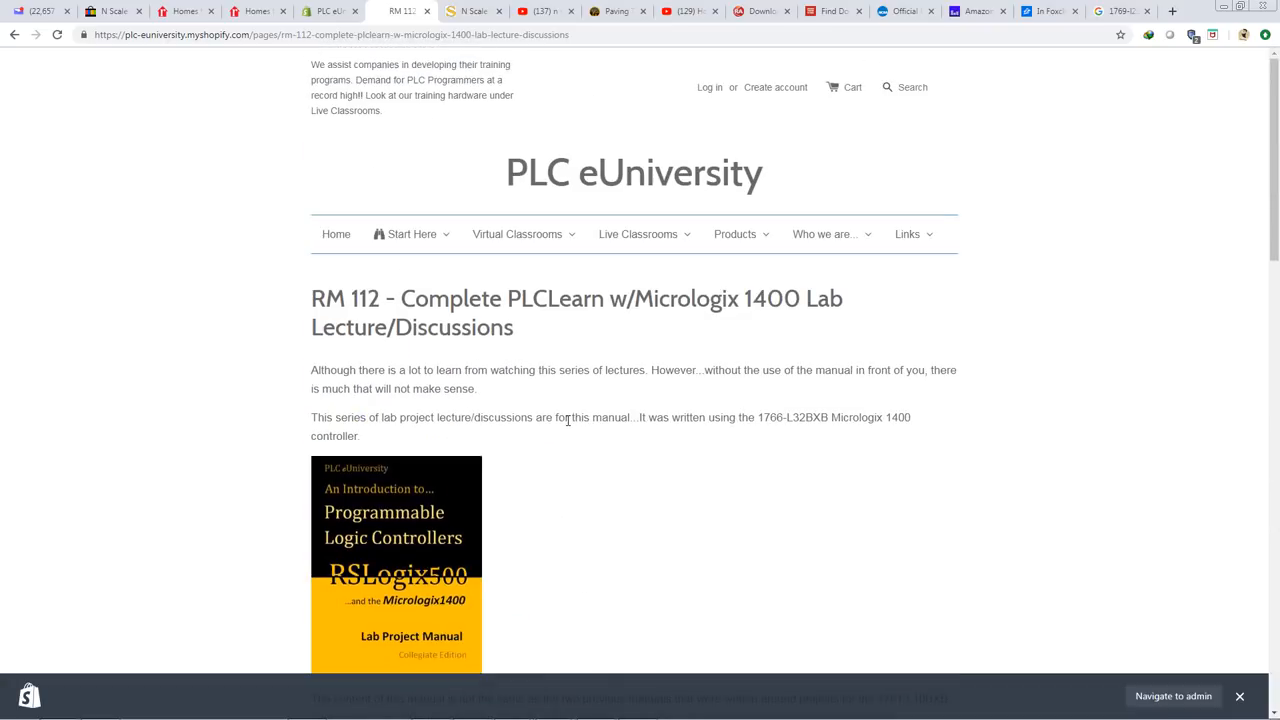
{"action": "left_click", "coordinate": [516, 234]}
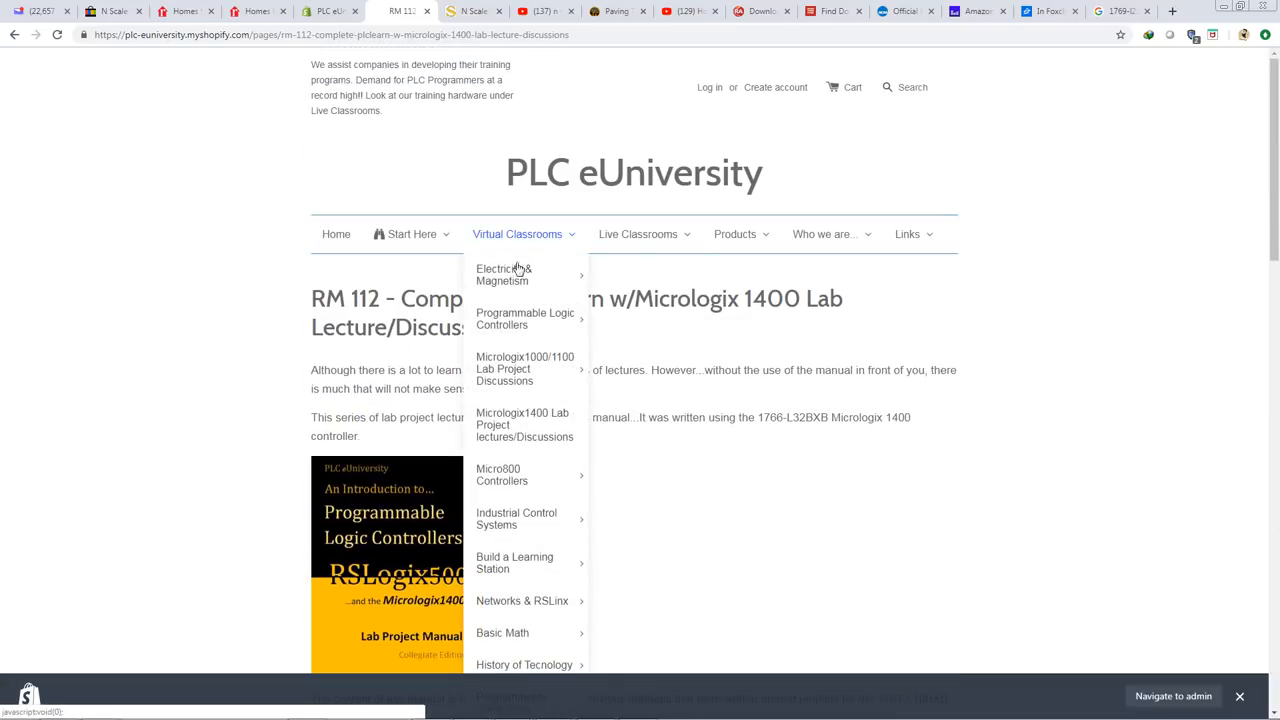
{"action": "mouse_move", "coordinate": [500, 474]}
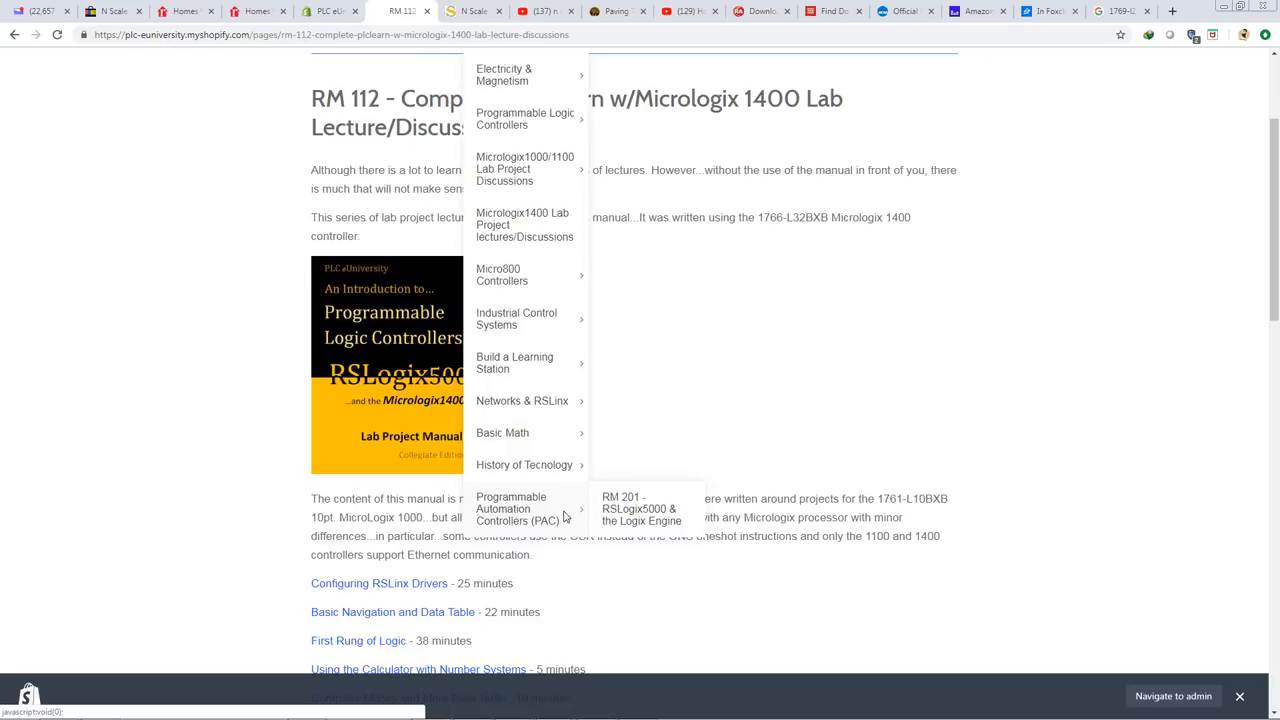
{"action": "left_click", "coordinate": [640, 508]}
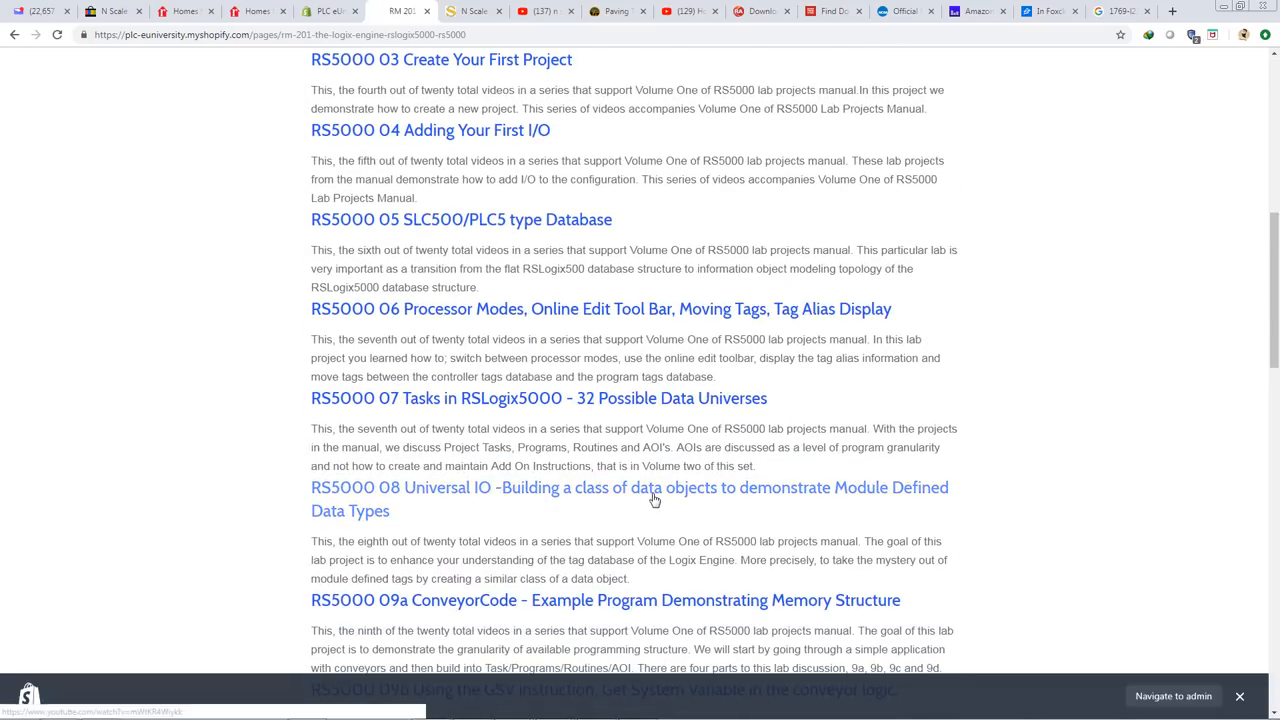
{"action": "scroll", "scroll_direction": "down", "scroll_amount": 3}
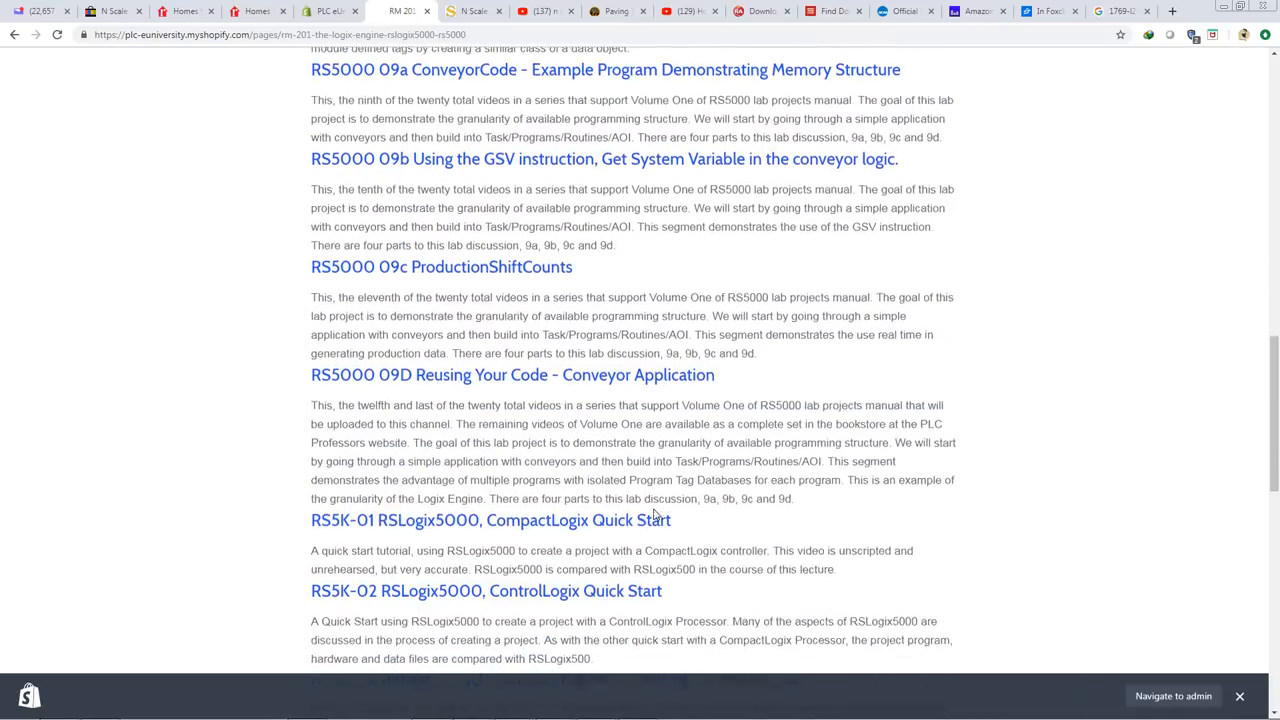
{"action": "scroll", "scroll_direction": "down", "scroll_amount": 3}
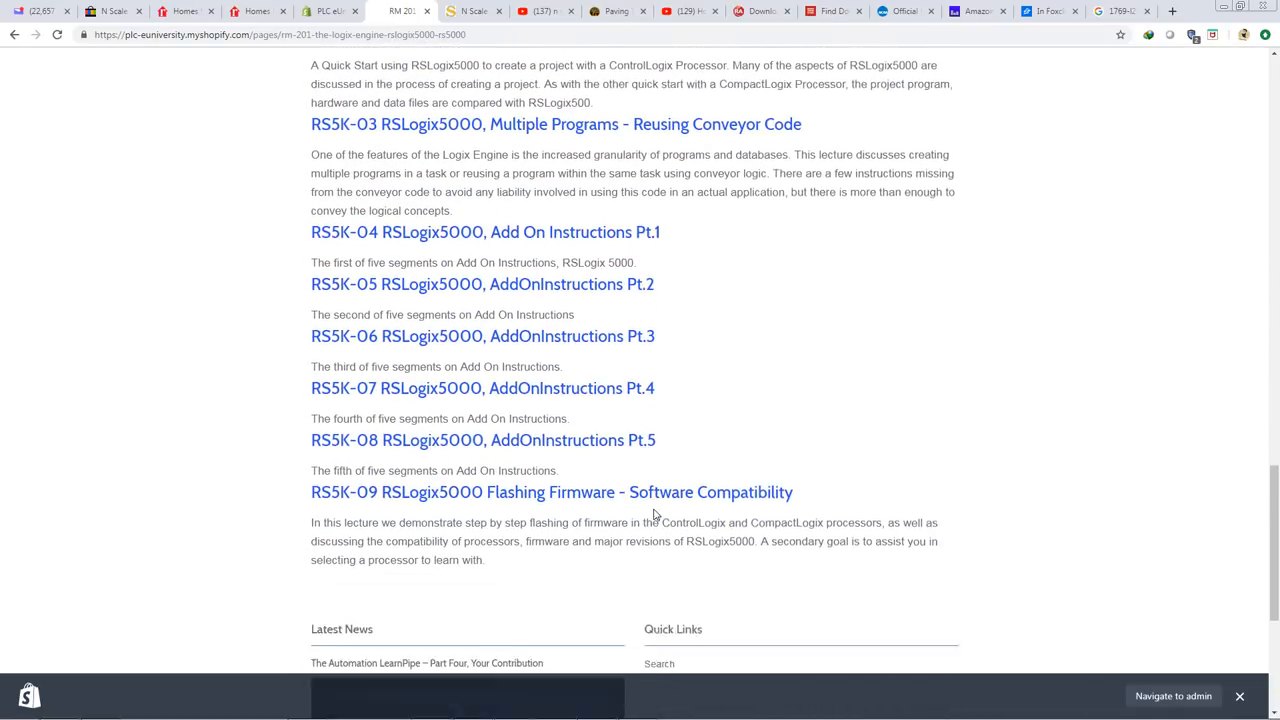
{"action": "scroll", "scroll_direction": "down", "scroll_amount": 3}
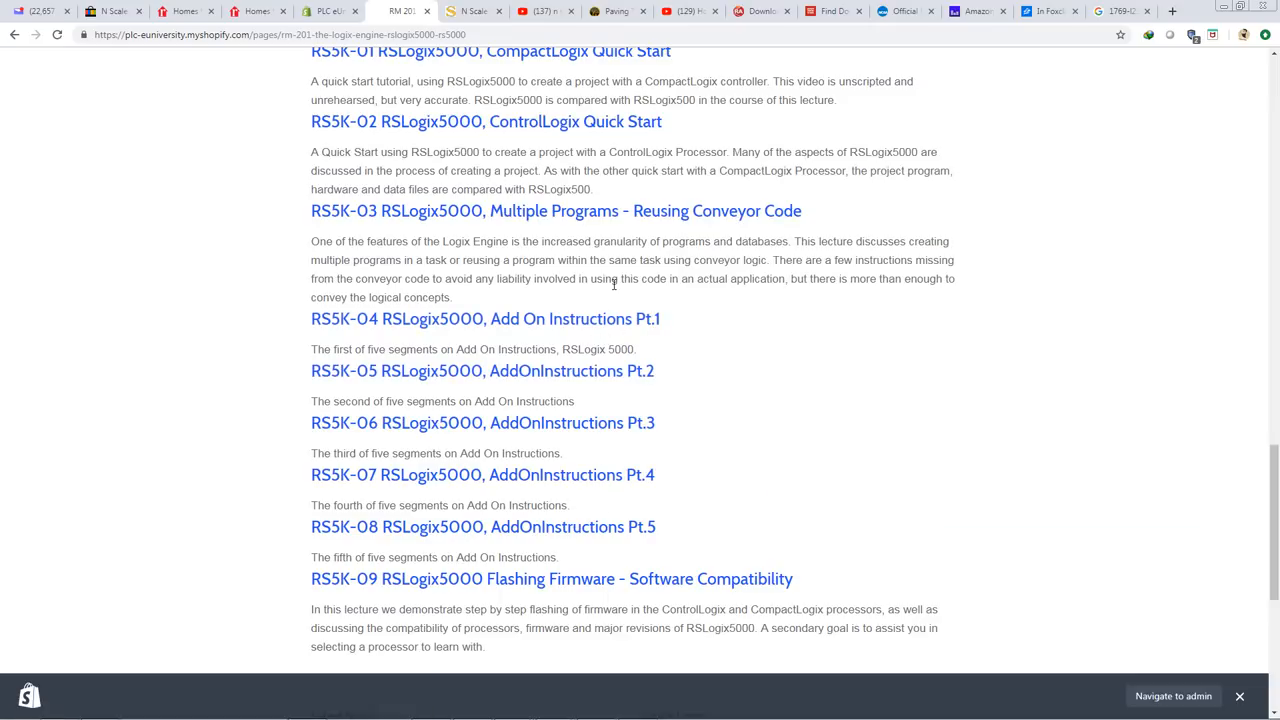
{"action": "scroll", "scroll_direction": "down", "scroll_amount": 3}
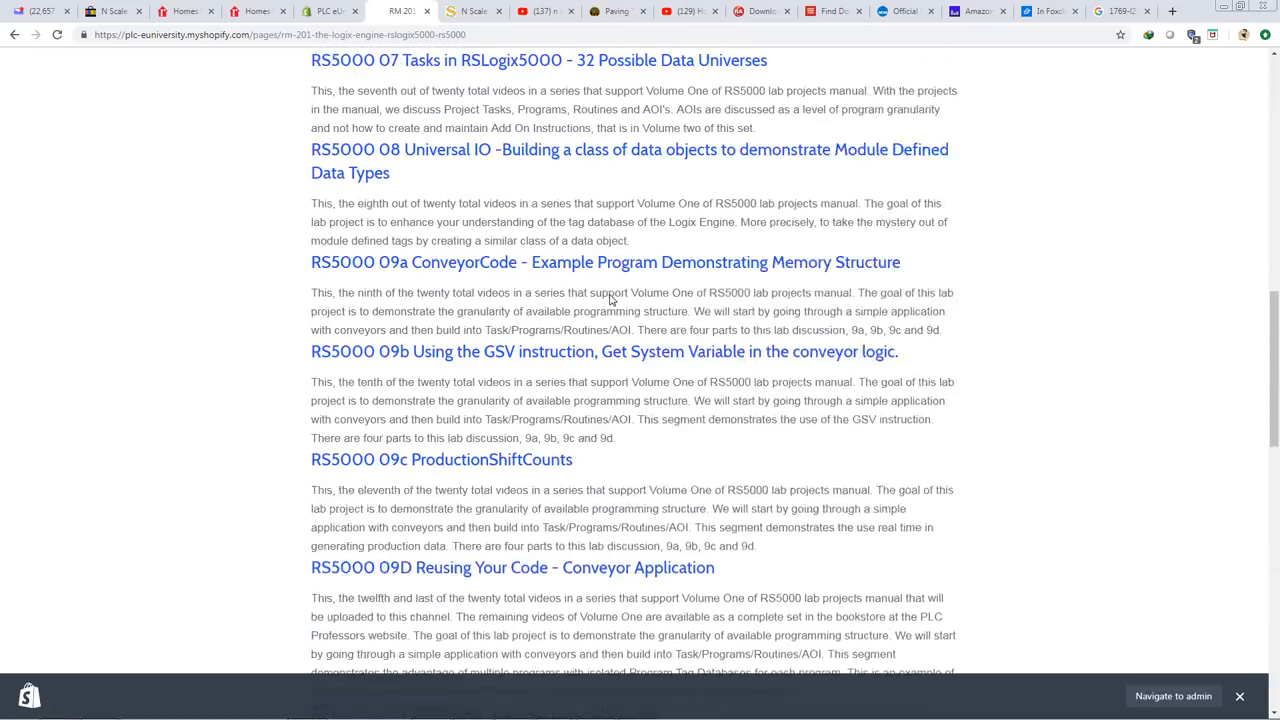
{"action": "scroll", "scroll_direction": "up", "scroll_amount": 3}
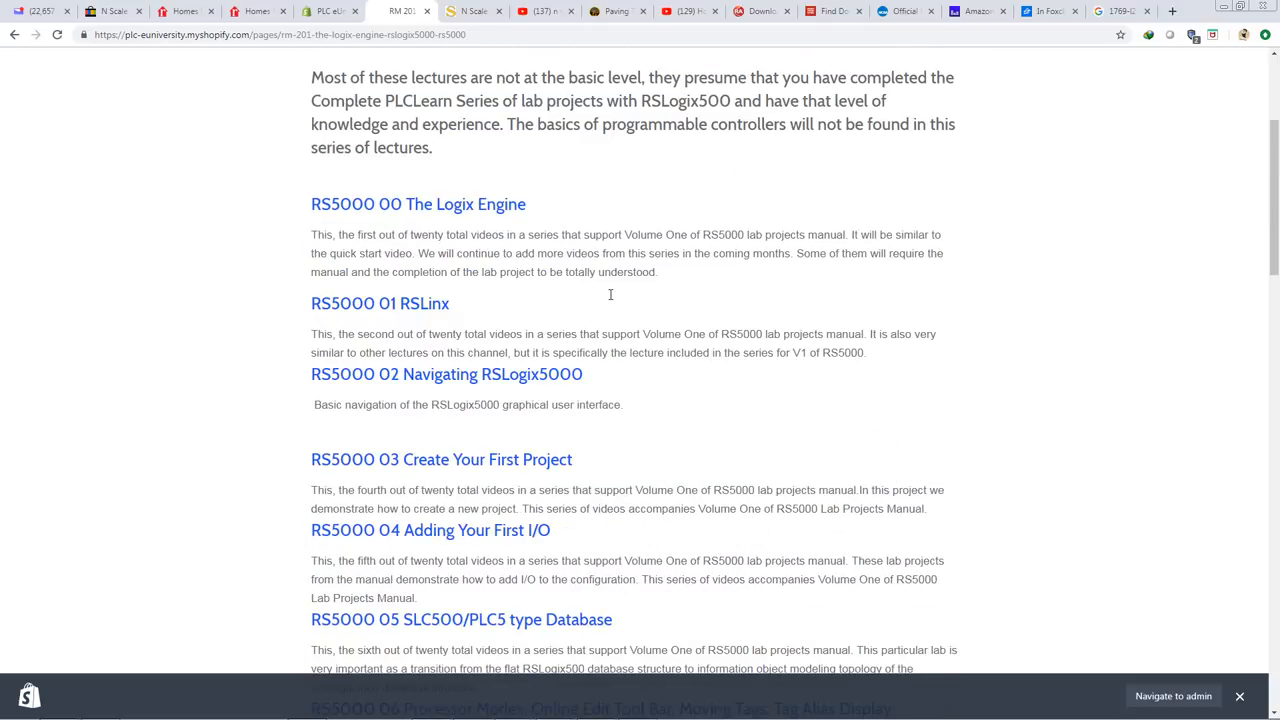
{"action": "scroll", "scroll_direction": "down", "scroll_amount": 3}
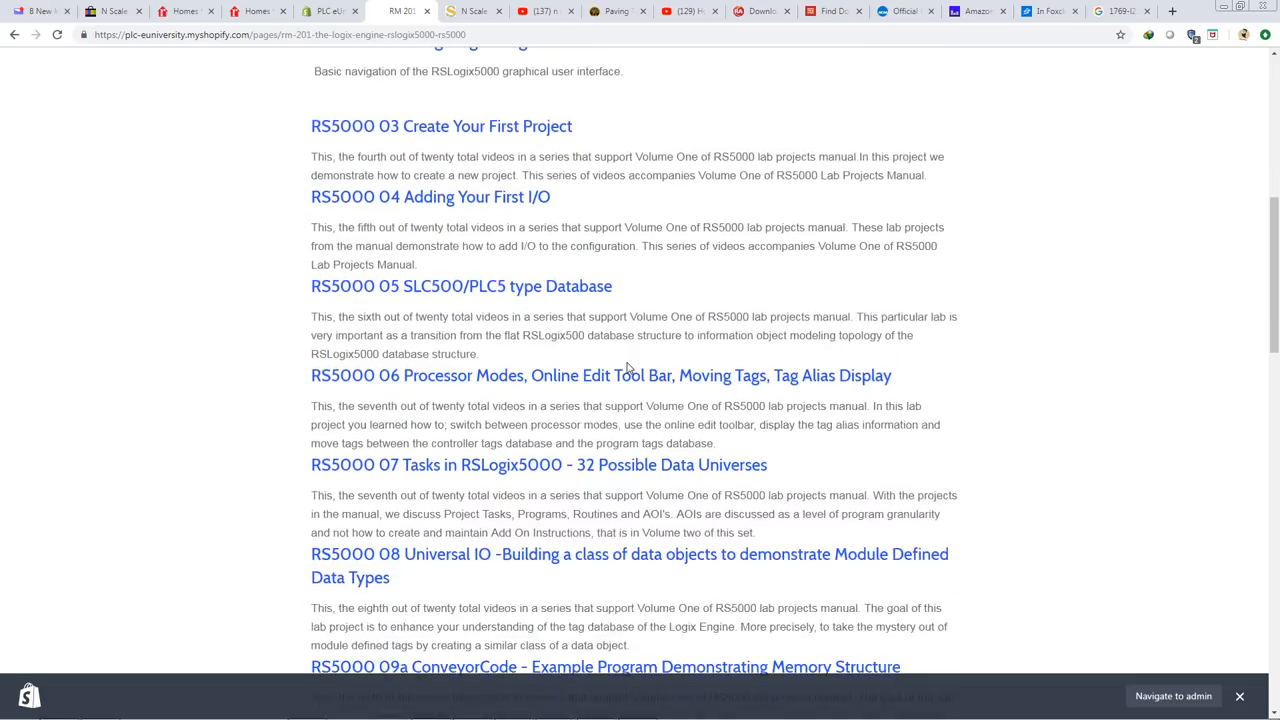
{"action": "scroll", "scroll_direction": "down", "scroll_amount": 3}
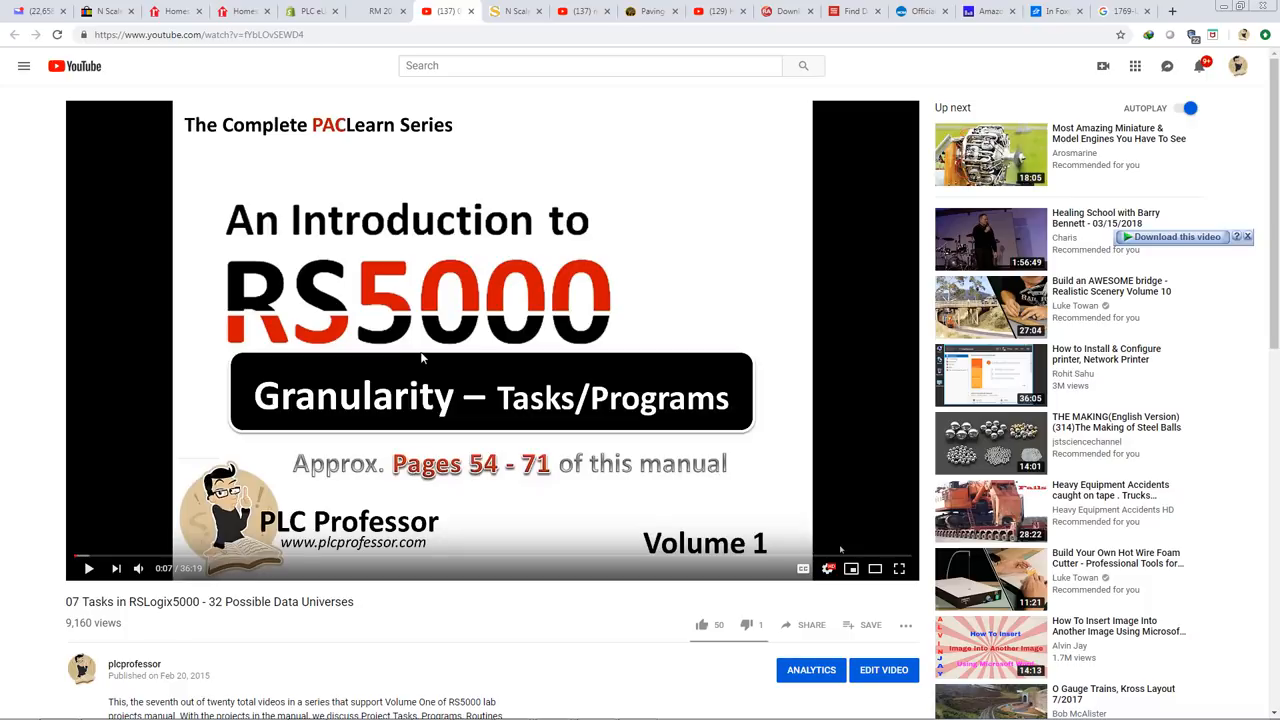
{"action": "mouse_move", "coordinate": [512, 178]}
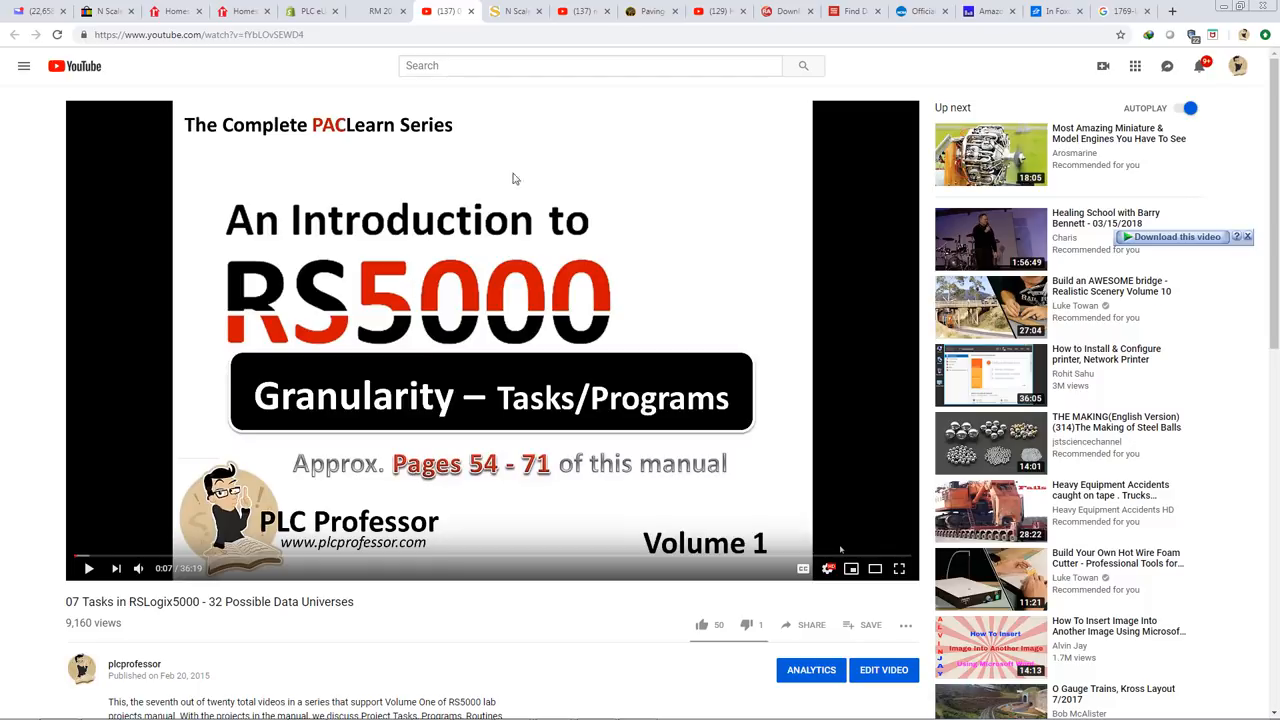
Return from the YouTube lecture 07 video to the PLC eUniversity RS5000 lecture list tab
{"action": "left_click", "coordinate": [444, 12]}
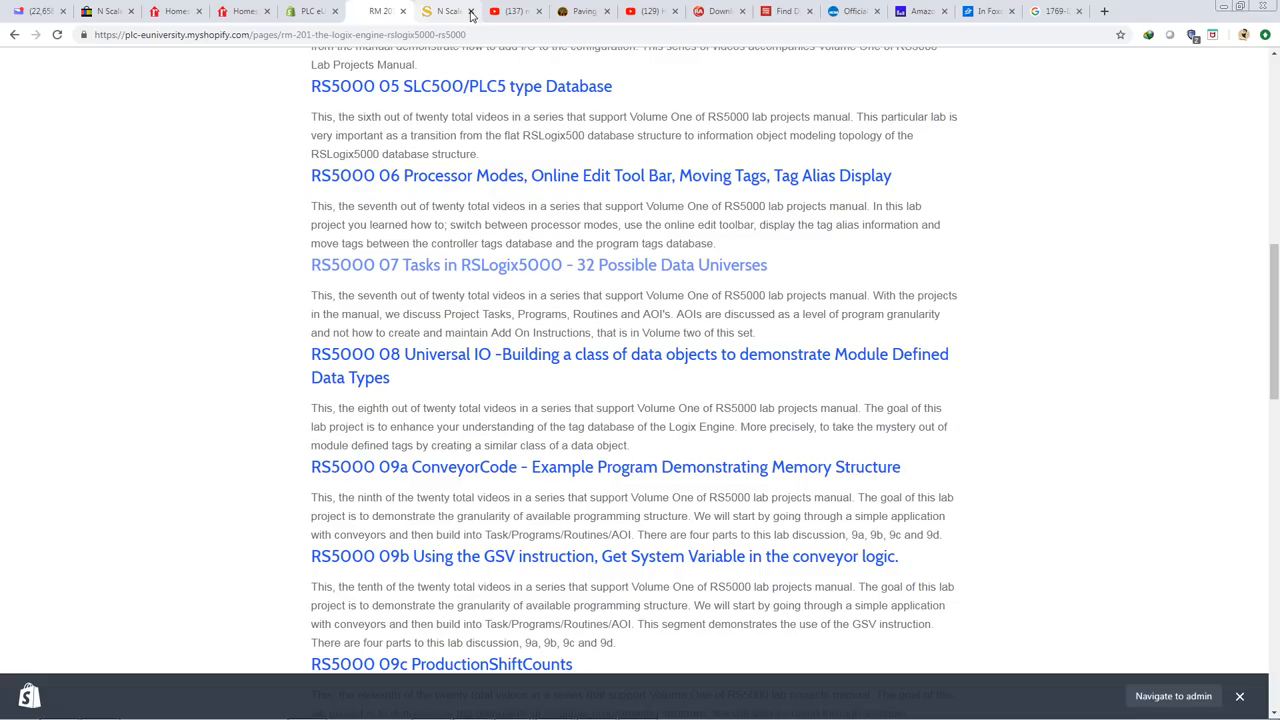
{"action": "scroll", "scroll_direction": "up", "scroll_amount": 3}
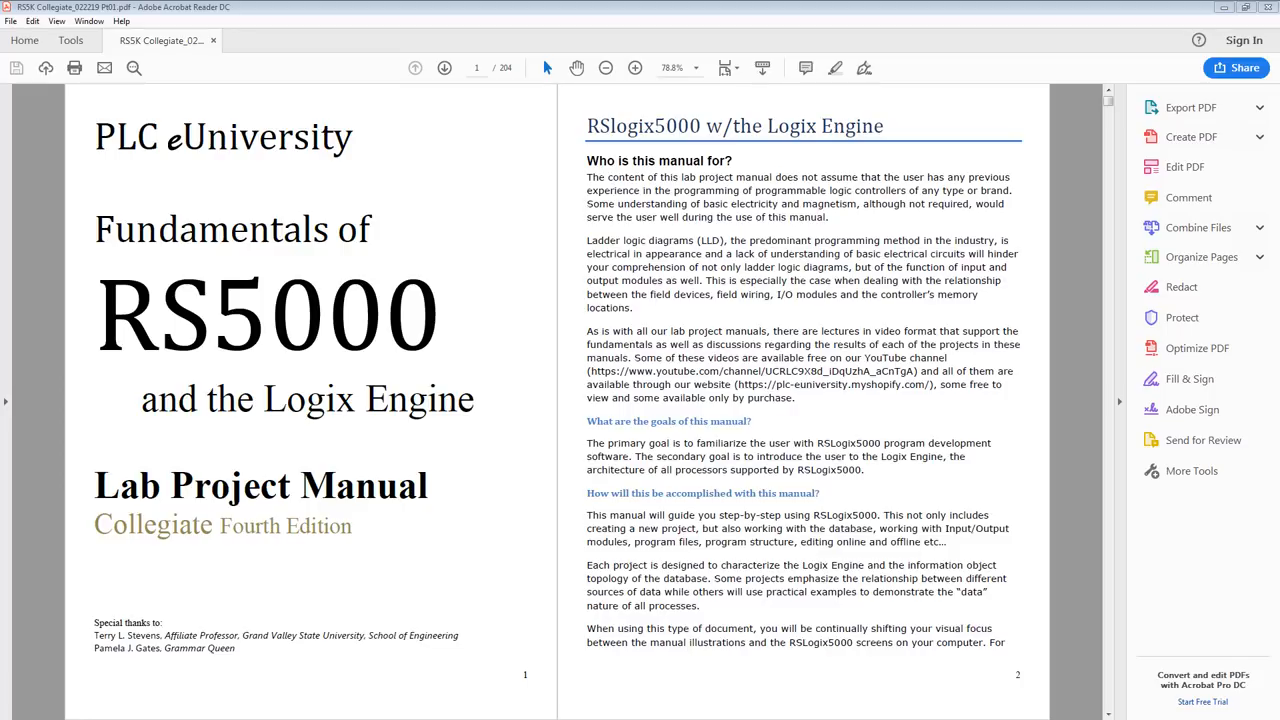
{"action": "mouse_move", "coordinate": [904, 410]}
{"action": "type", "text": "71"}
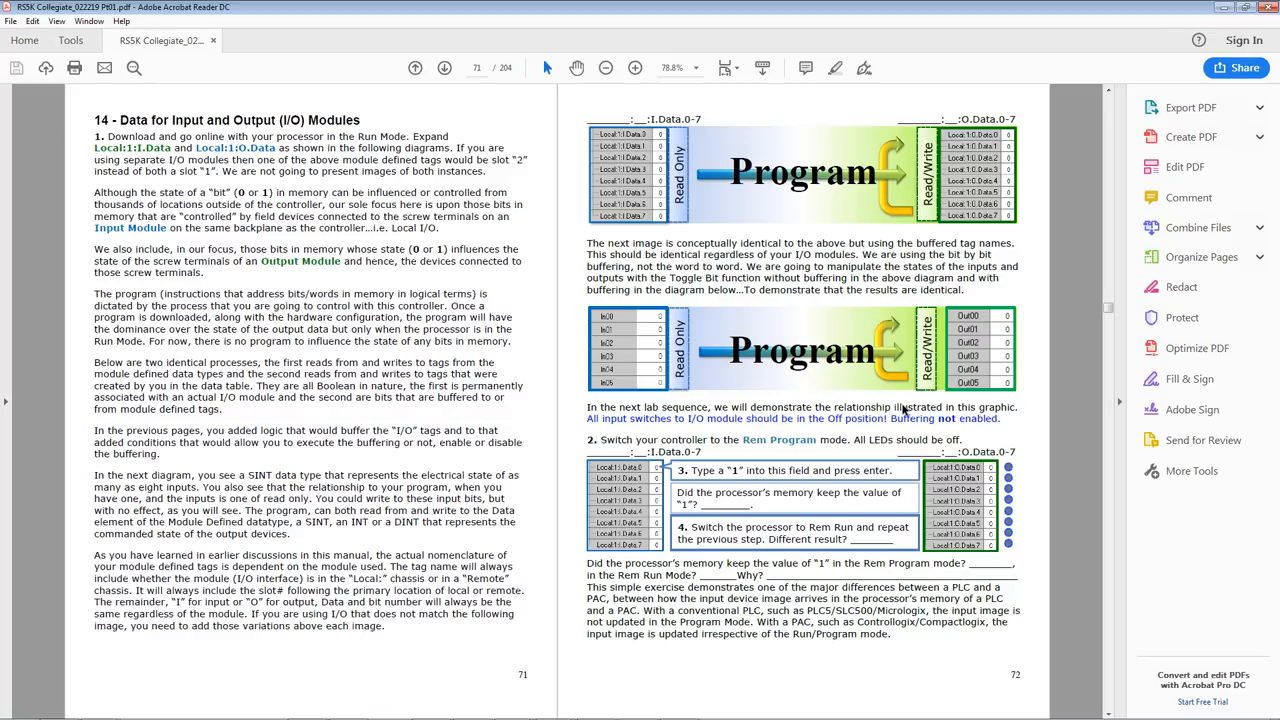
Jump to page 81 of the Fundamentals manual, scroll onward, then bring up the Applications of RS5000 manual
{"action": "type", "text": "81"}
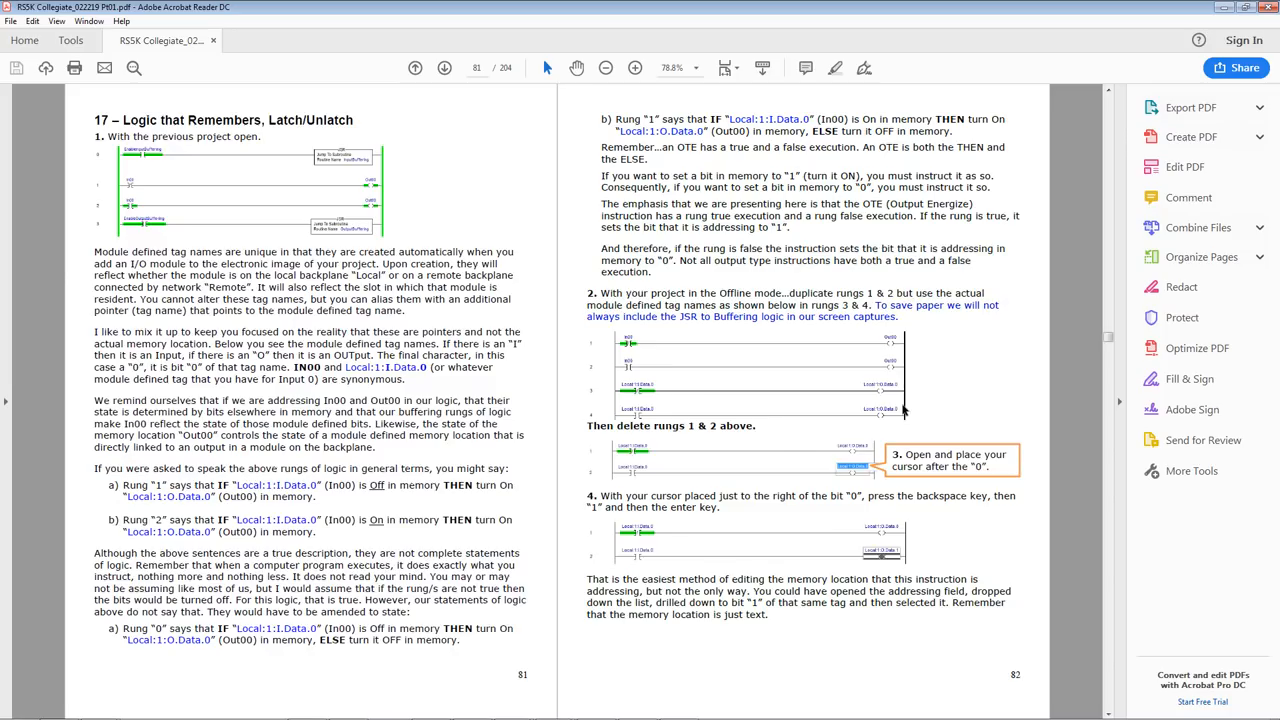
{"action": "scroll", "scroll_direction": "down", "scroll_amount": 3}
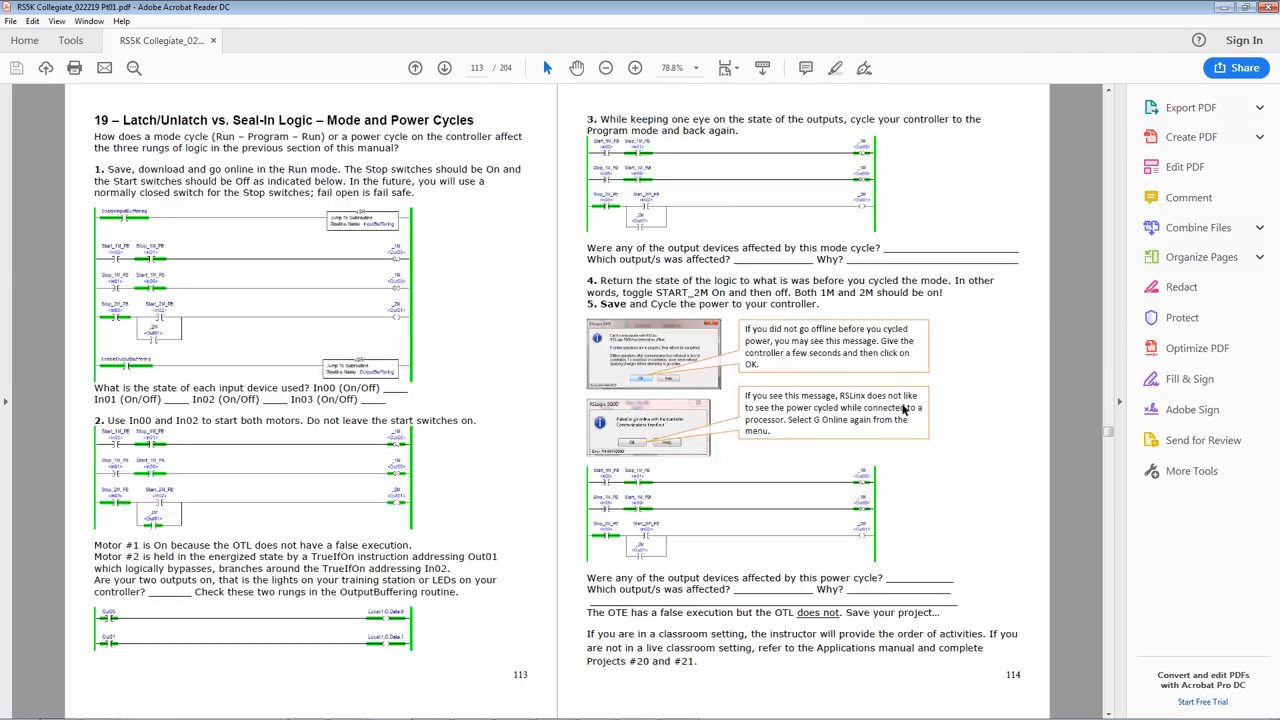
{"action": "scroll", "scroll_direction": "down", "scroll_amount": 3}
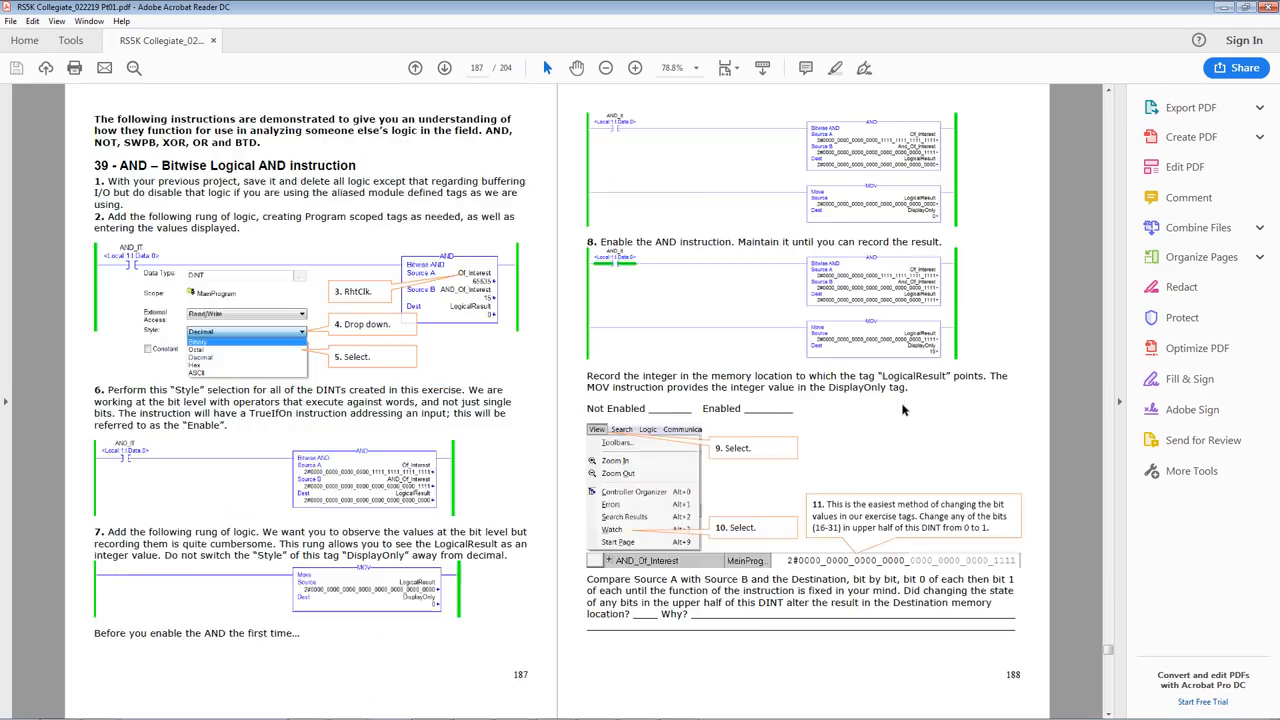
{"action": "left_click", "coordinate": [280, 40]}
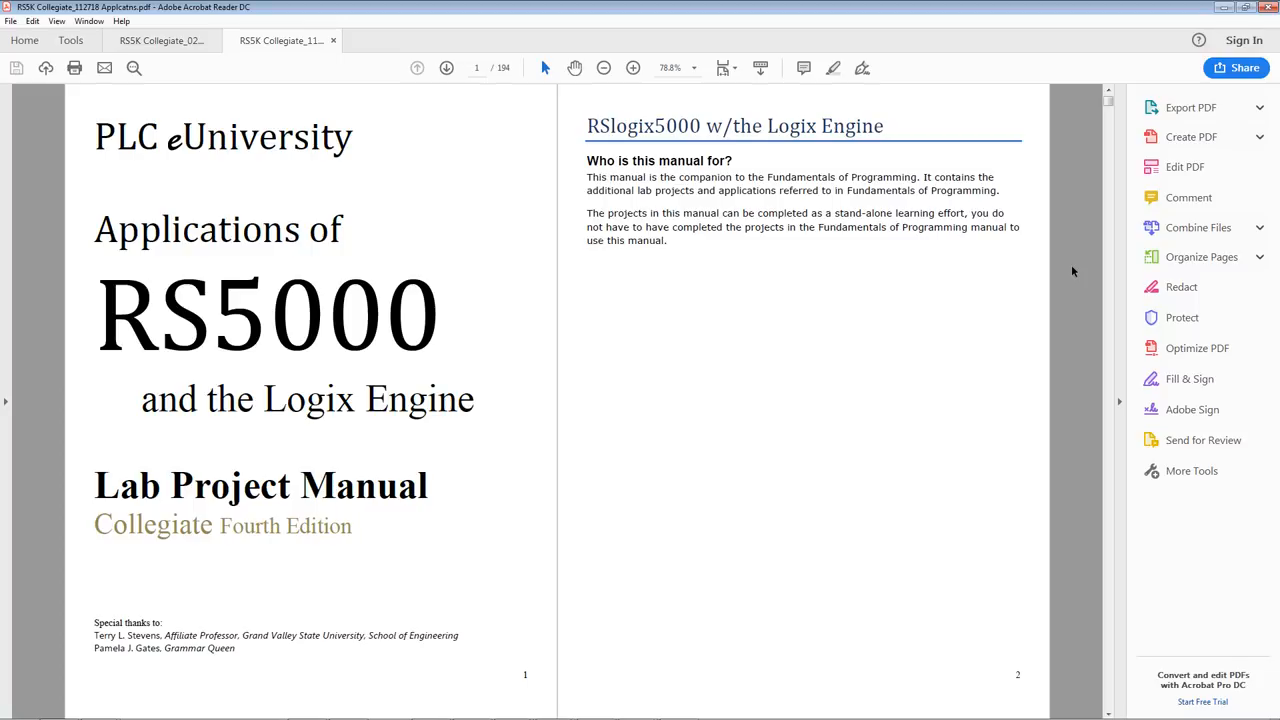
Switch to the Applications manual tab and scroll to its Flashing Firmware and Printing Reports labs
{"action": "left_click", "coordinate": [446, 68]}
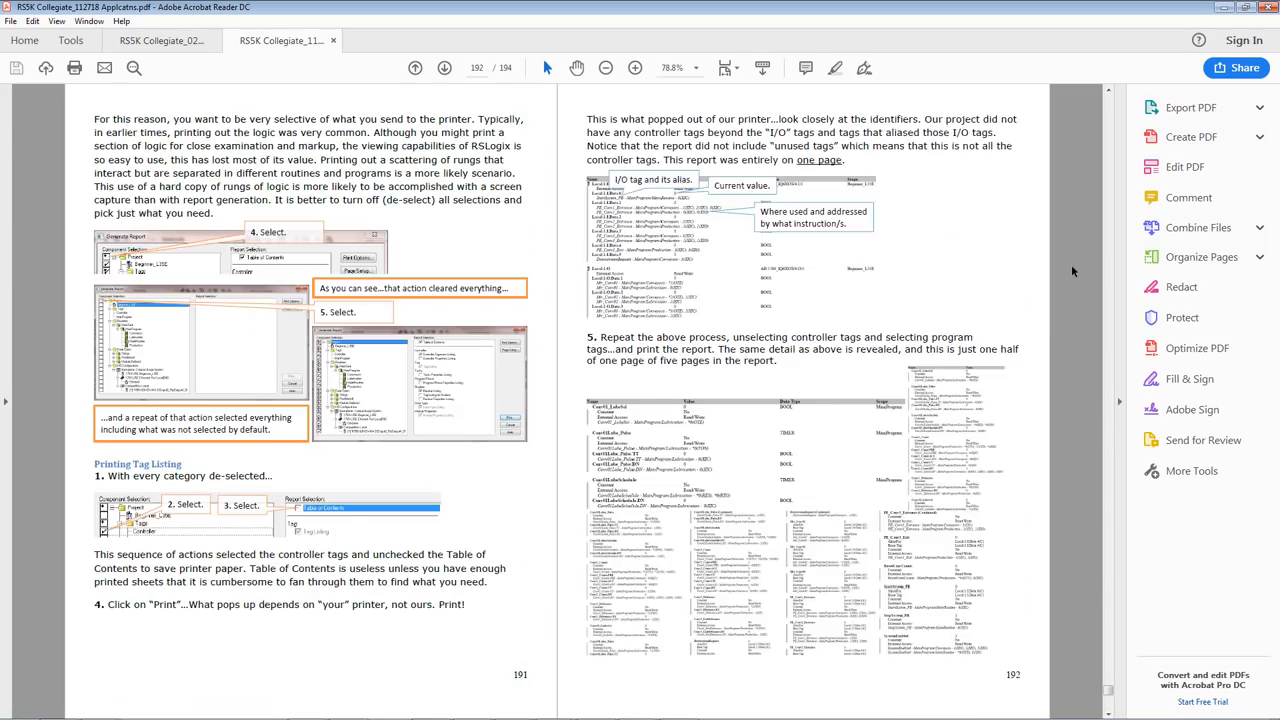
{"action": "scroll", "scroll_direction": "up", "scroll_amount": 3}
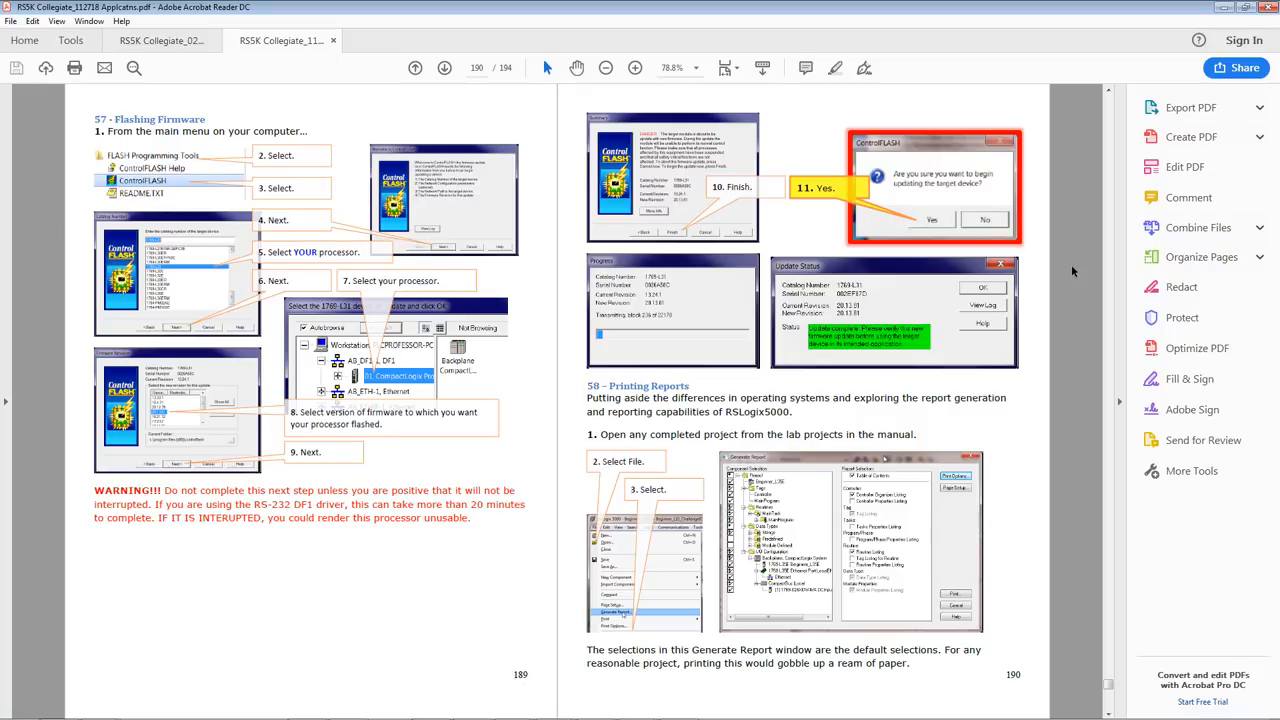